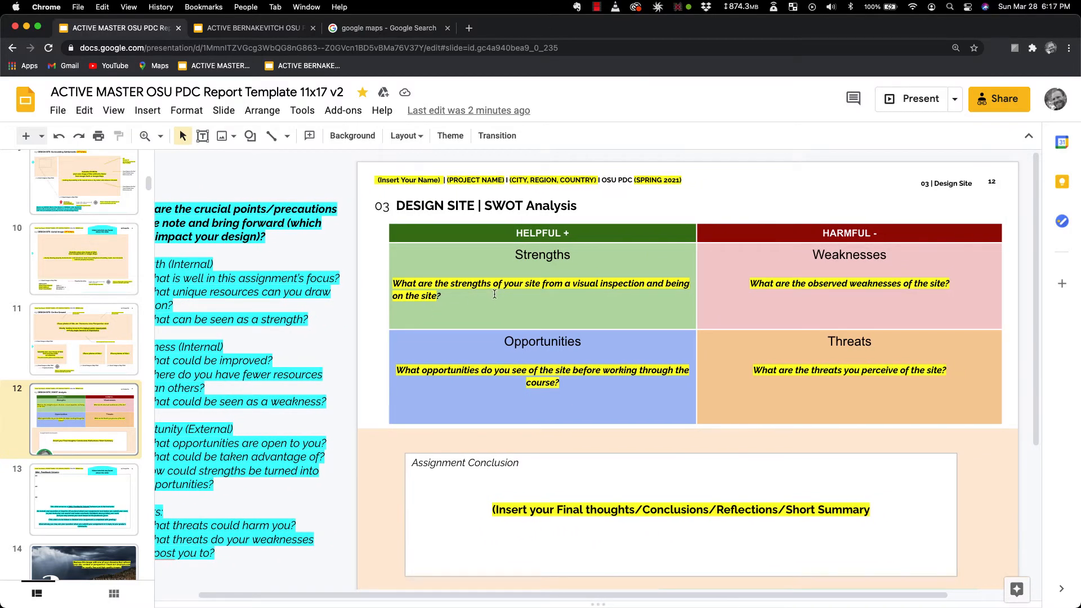
mouse_move(657, 268)
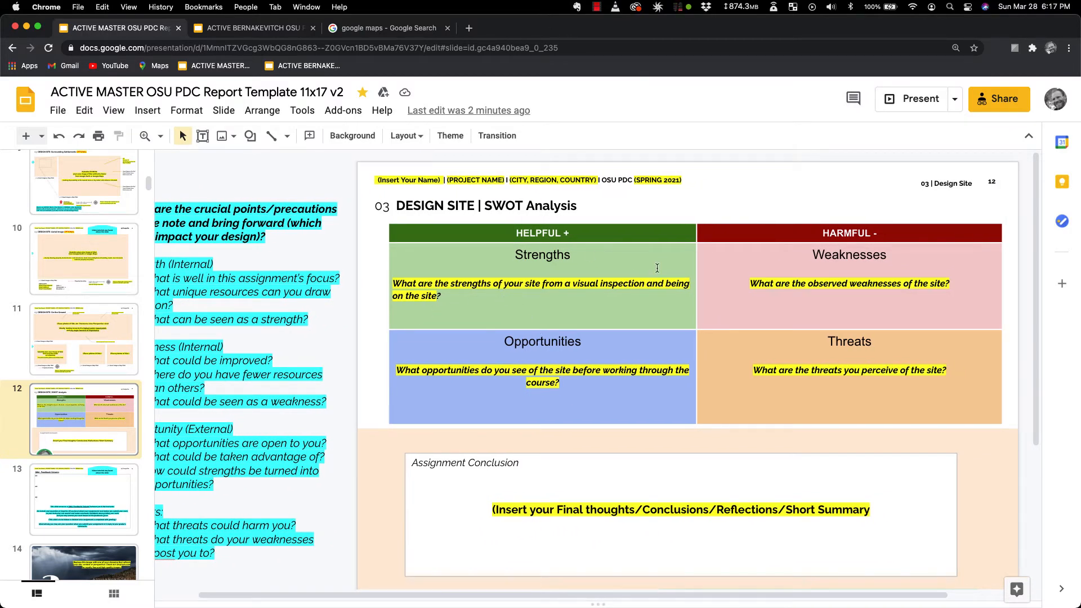
mouse_move(562, 440)
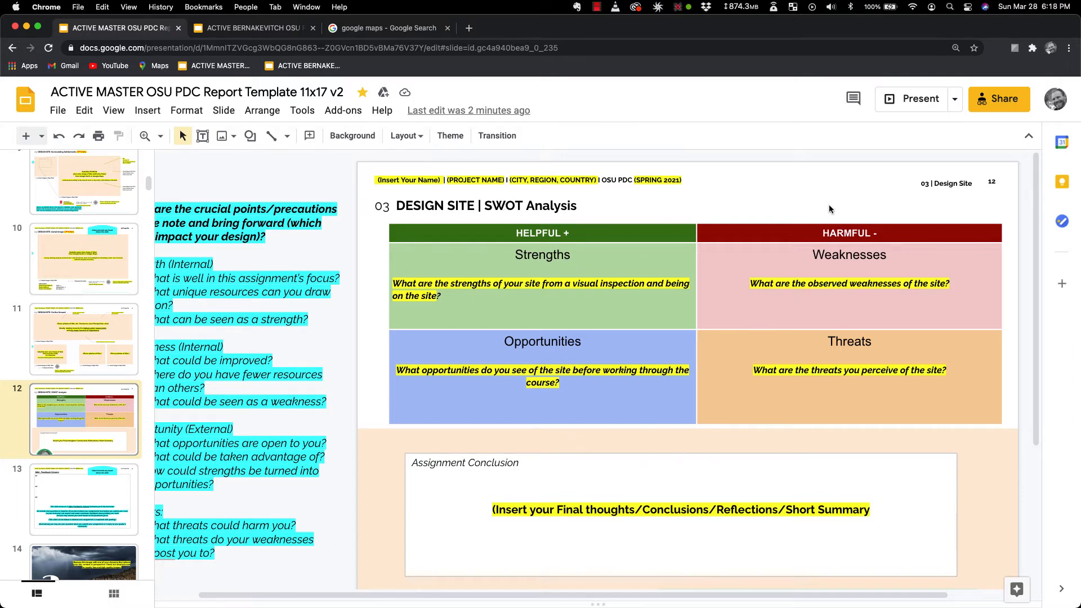
mouse_move(897, 290)
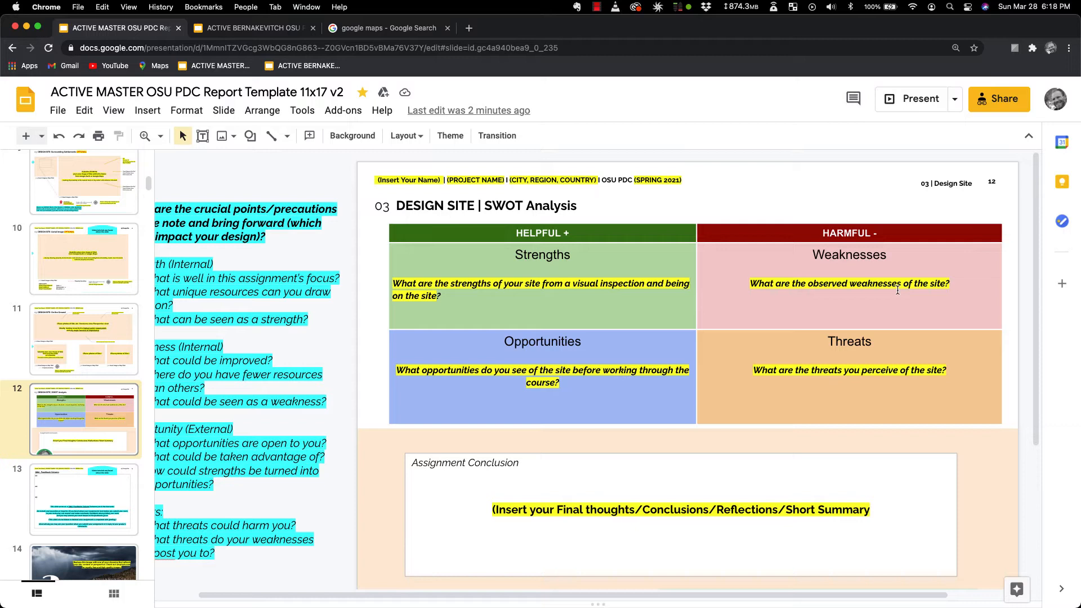
mouse_move(842, 243)
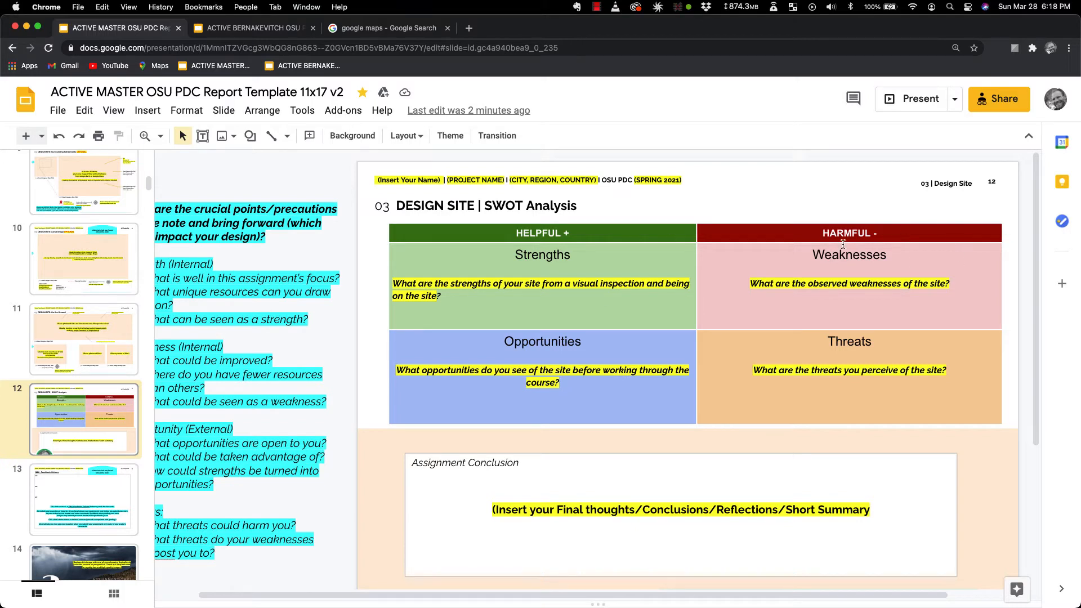
mouse_move(790, 382)
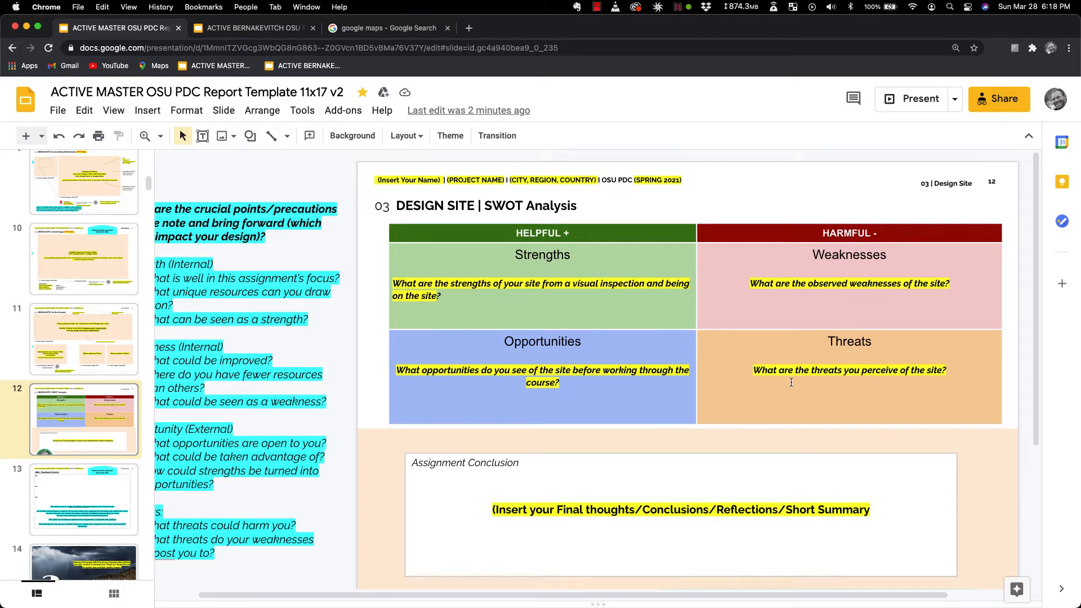
mouse_move(783, 348)
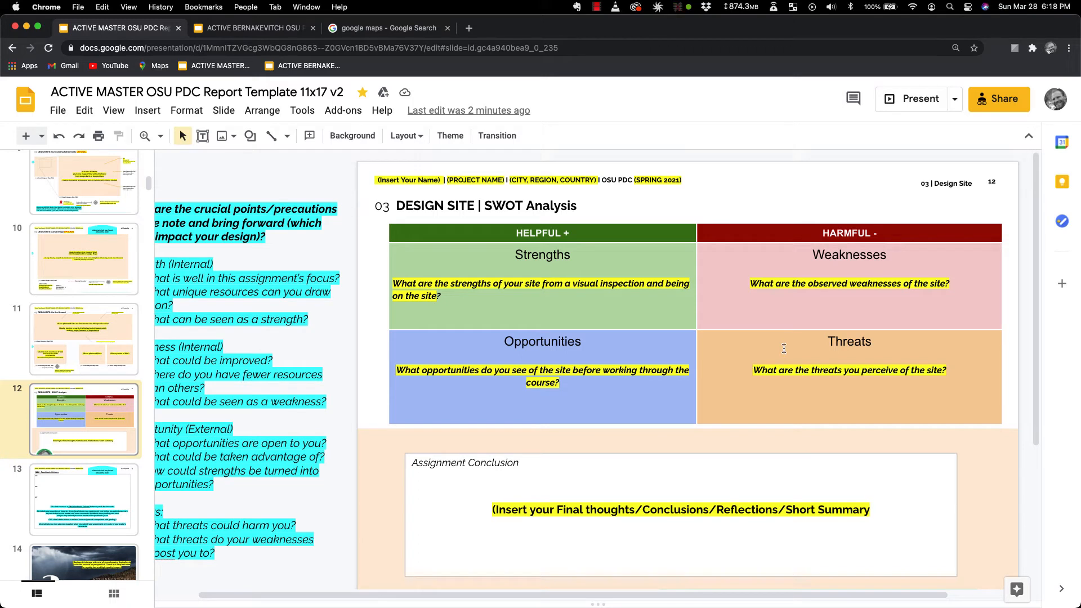